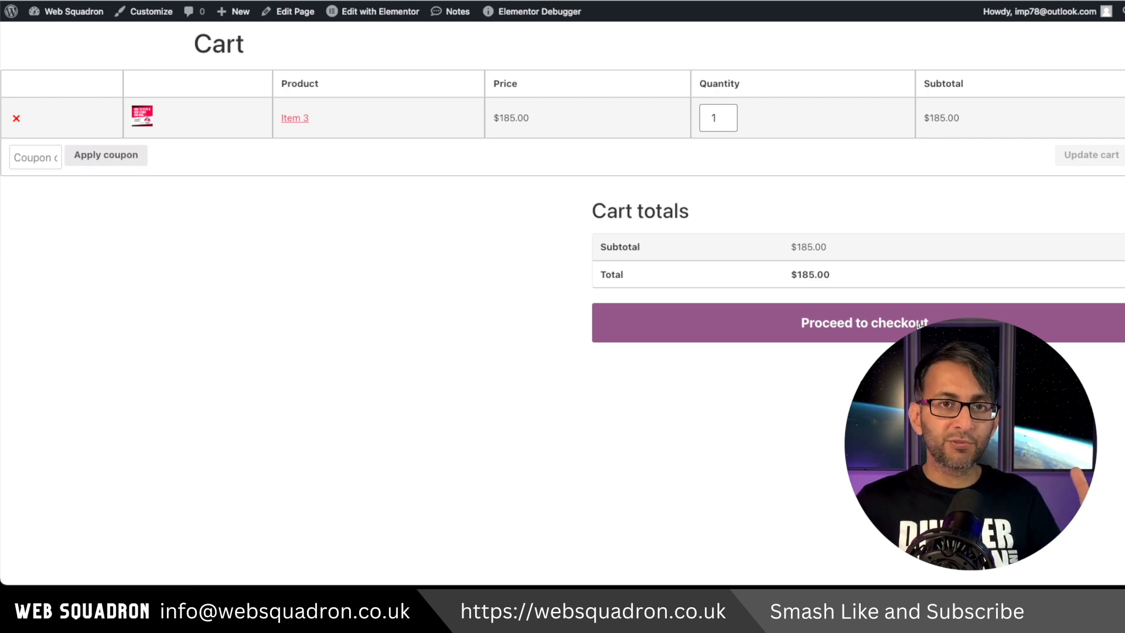
- Leave the cart page and go to the Add Plugins page
{"action": "left_click", "coordinate": [863, 322]}
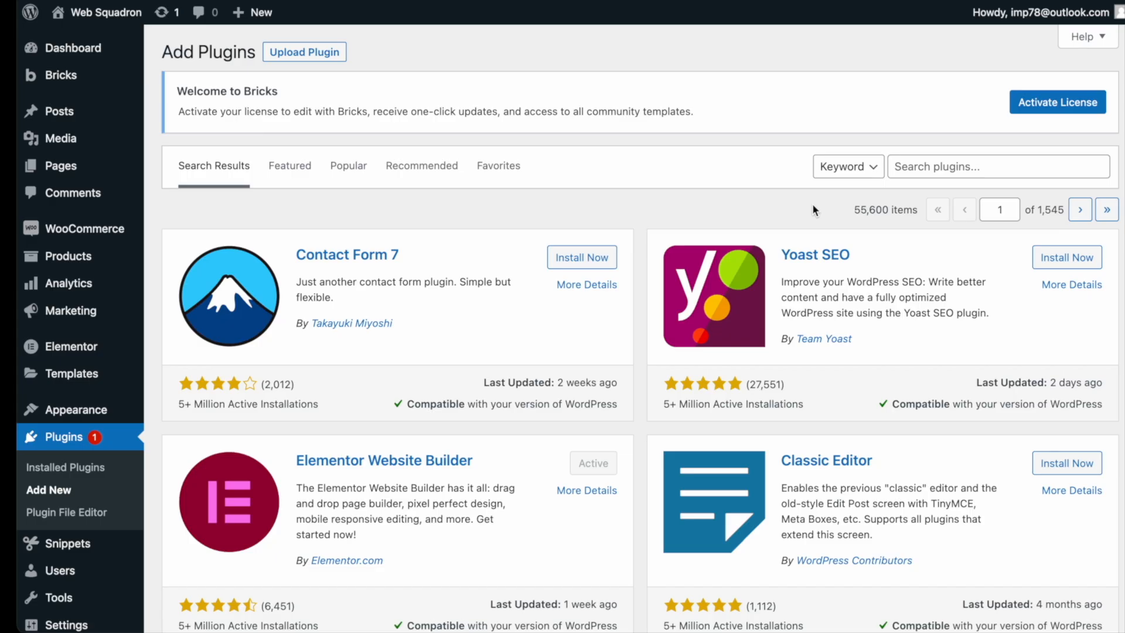
- Show all saved code snippets, including Show Stock for Products
{"action": "left_click", "coordinate": [997, 166]}
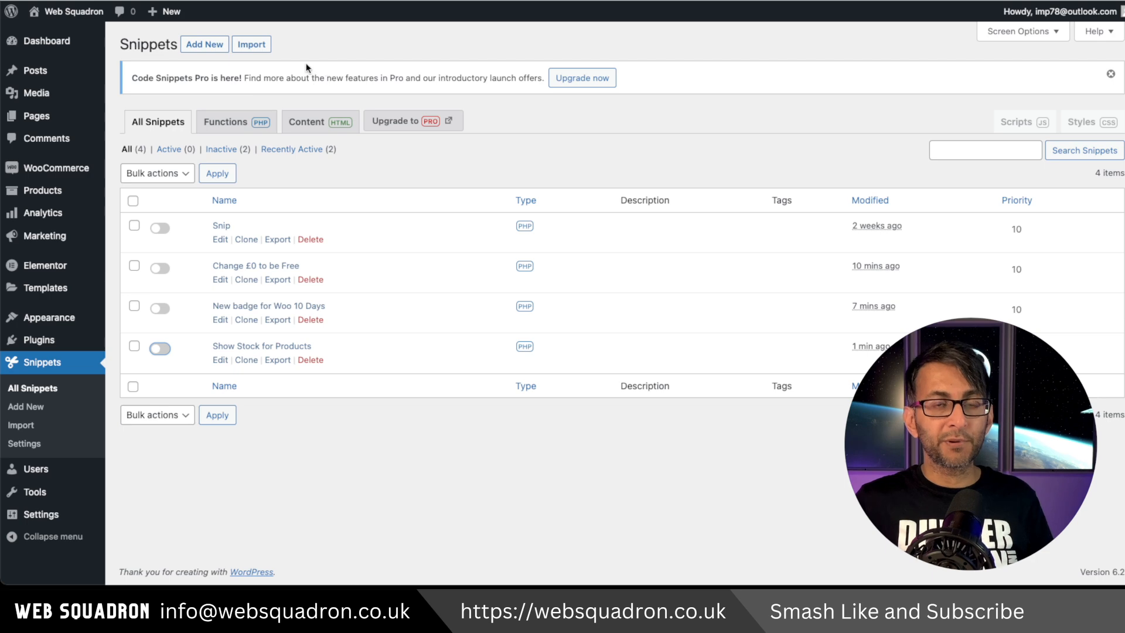
- Start a new snippet titled 'Remove Checkout for Virtual'
{"action": "left_click", "coordinate": [204, 44]}
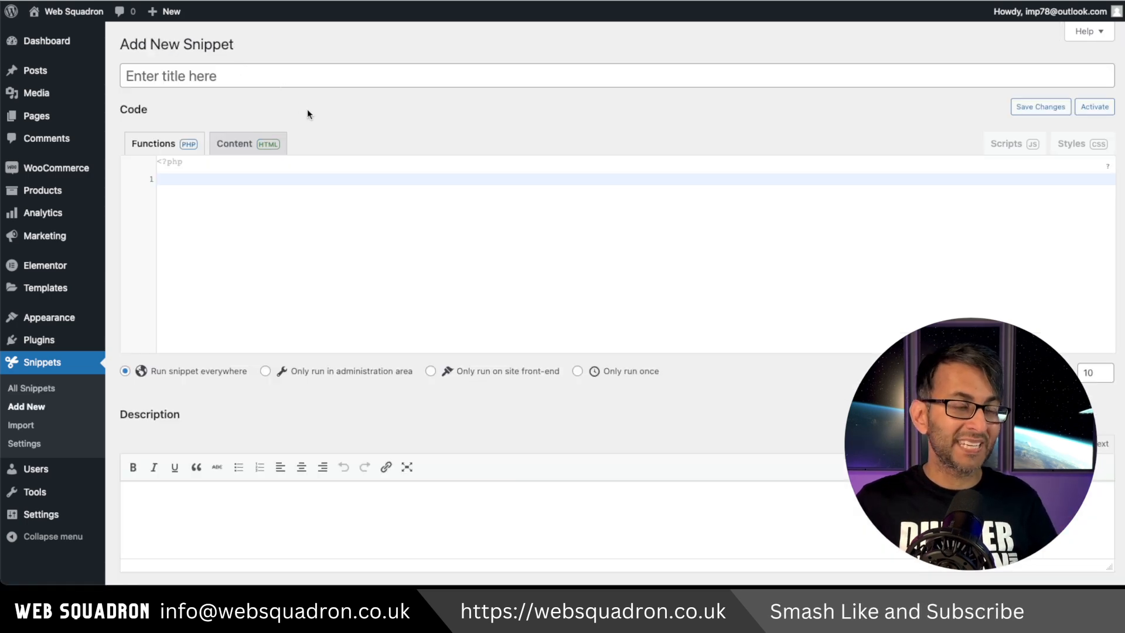
{"action": "type", "text": "Remove Checkout for Virtual"}
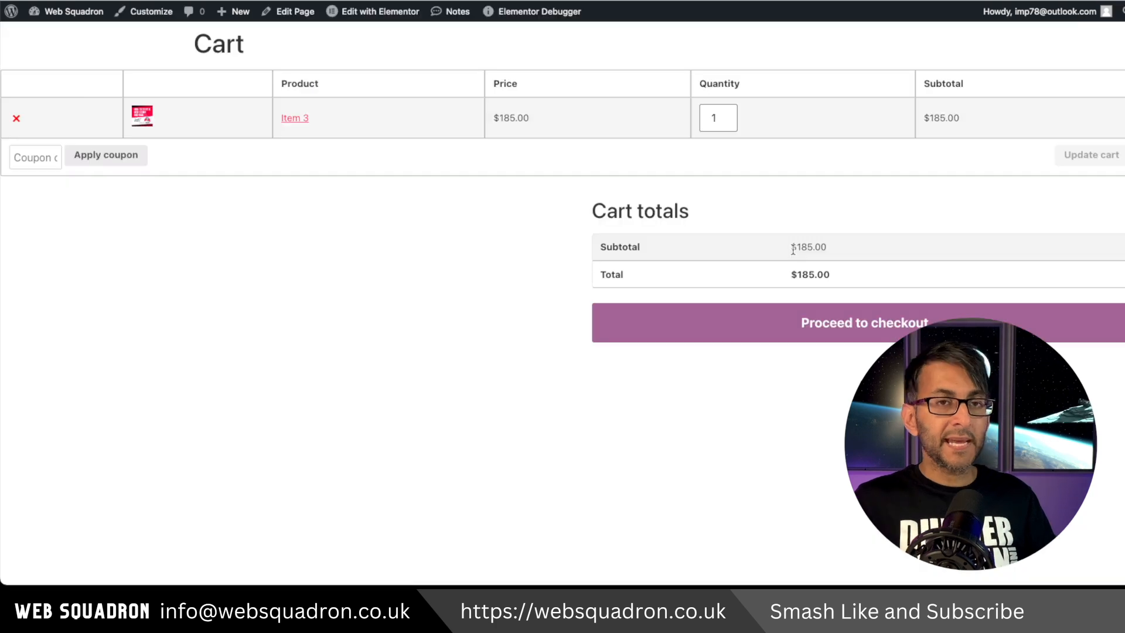
- Proceed from the cart with Item 3 ($185.00) to the checkout page
{"action": "left_click", "coordinate": [863, 322]}
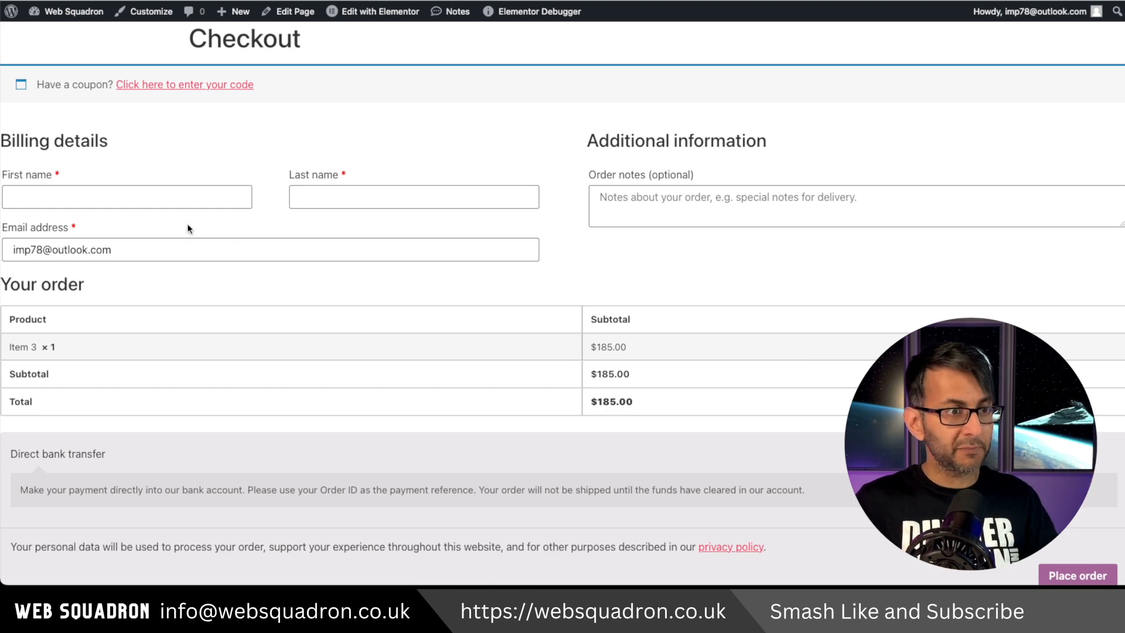
{"action": "mouse_move", "coordinate": [300, 217]}
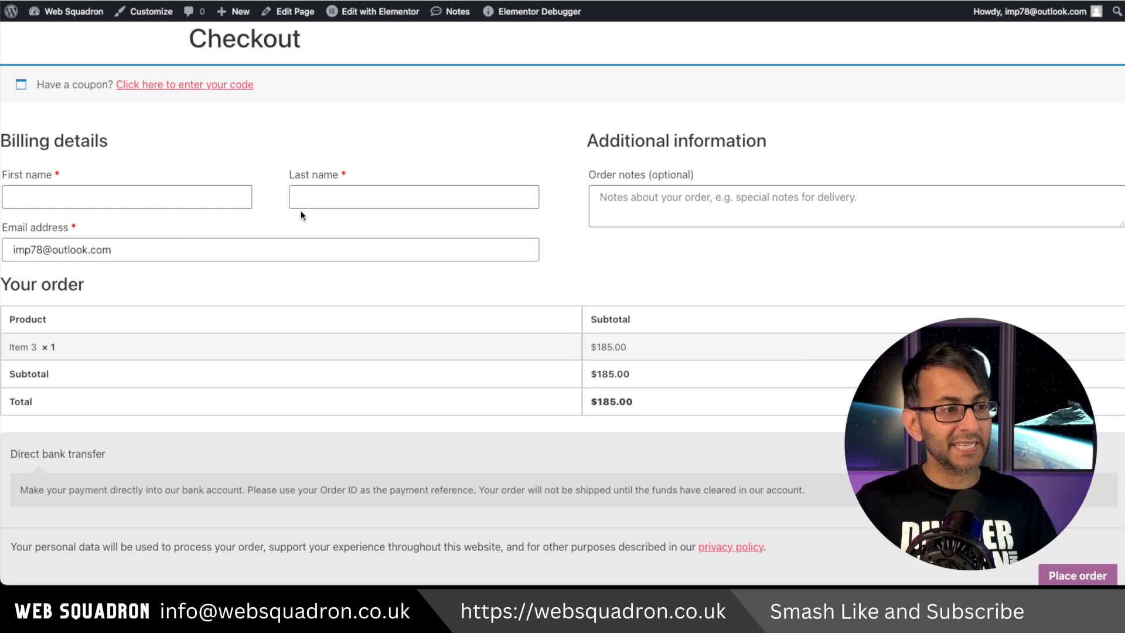